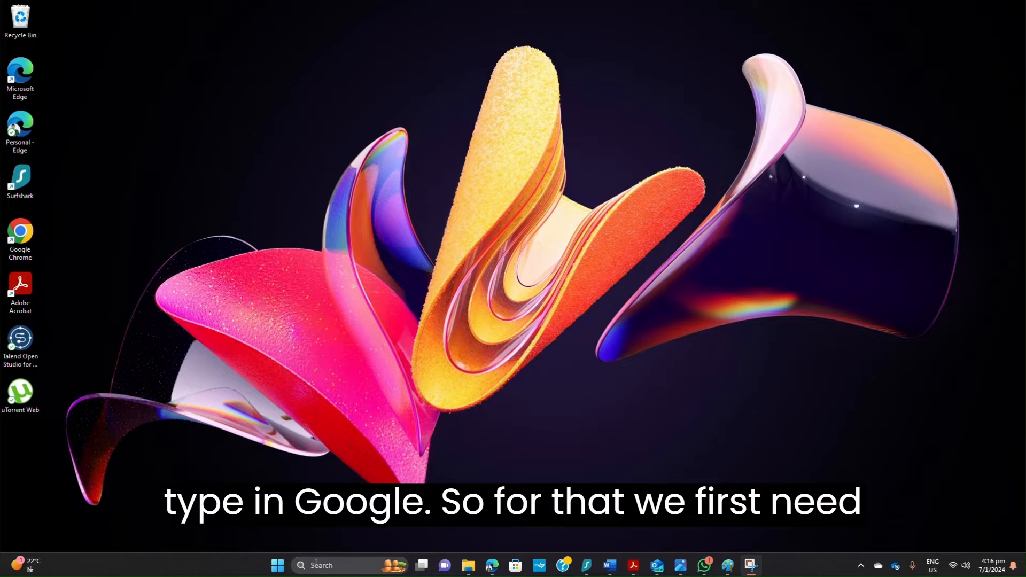
- Launch Google Chrome from the Windows Start menu's Recent list
click(277, 564)
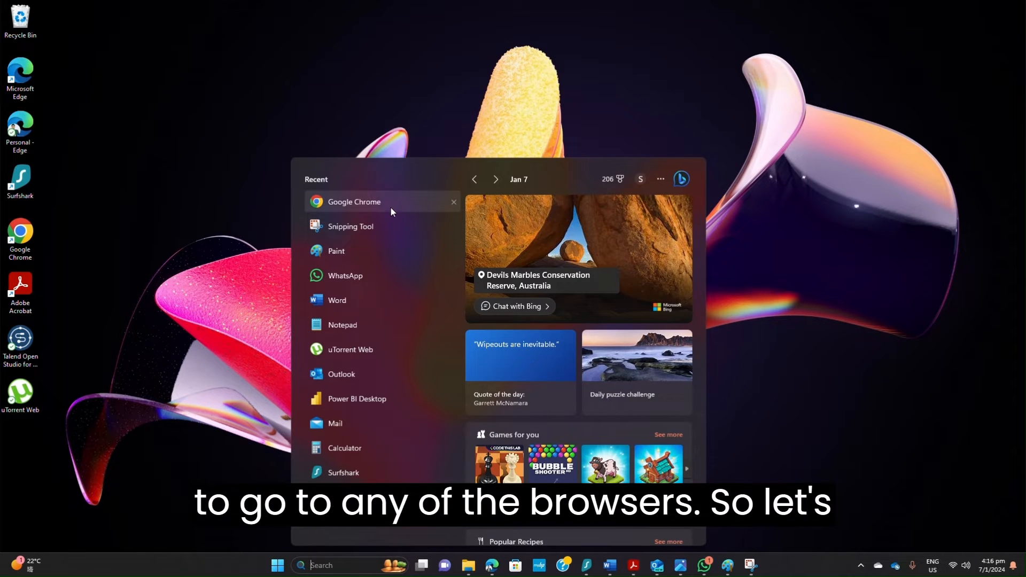
click(354, 201)
text(G)
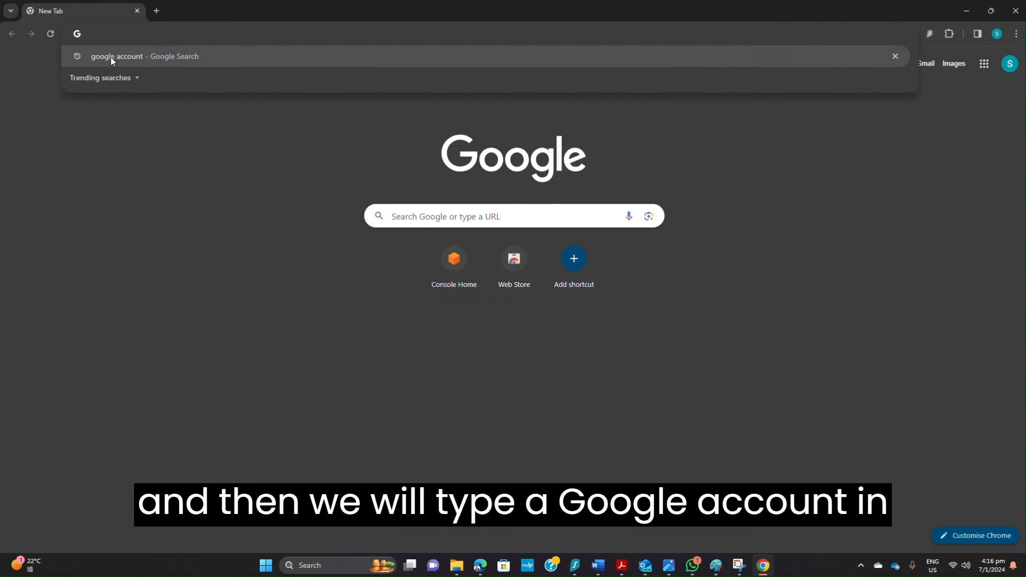
- Search Google for 'google account' and open the Google Account overview result
click(116, 55)
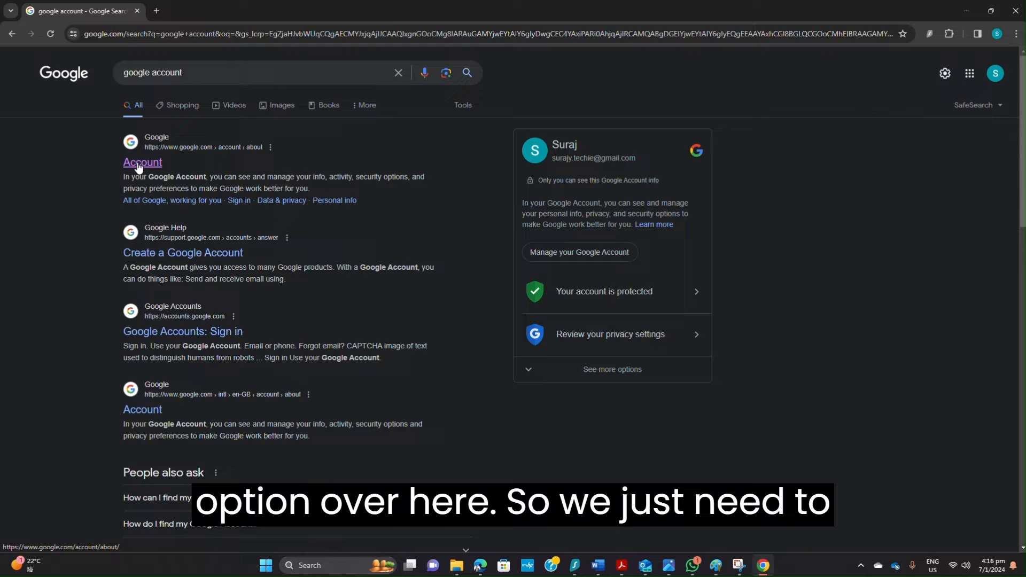
click(142, 163)
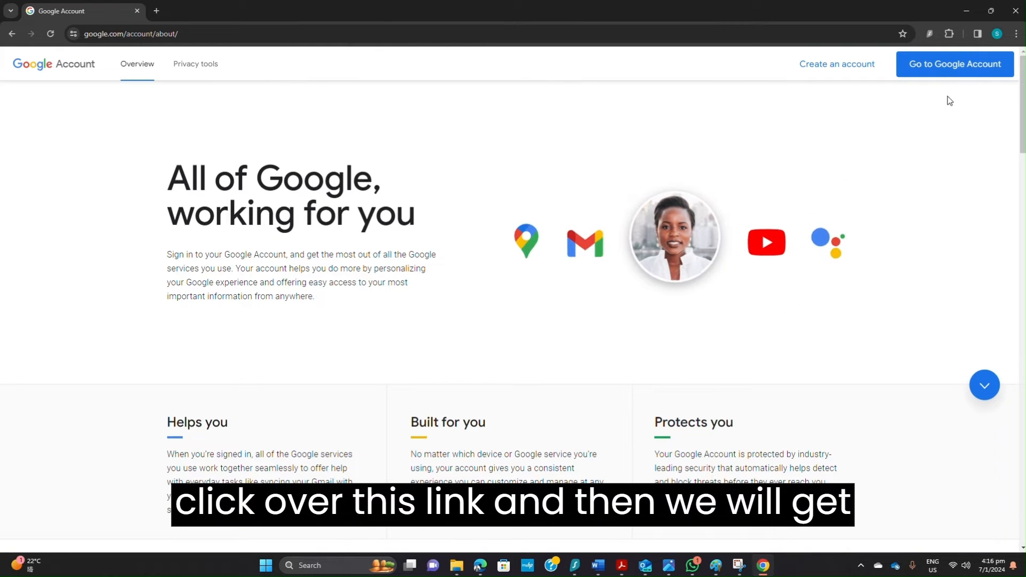
mouse_move(969, 71)
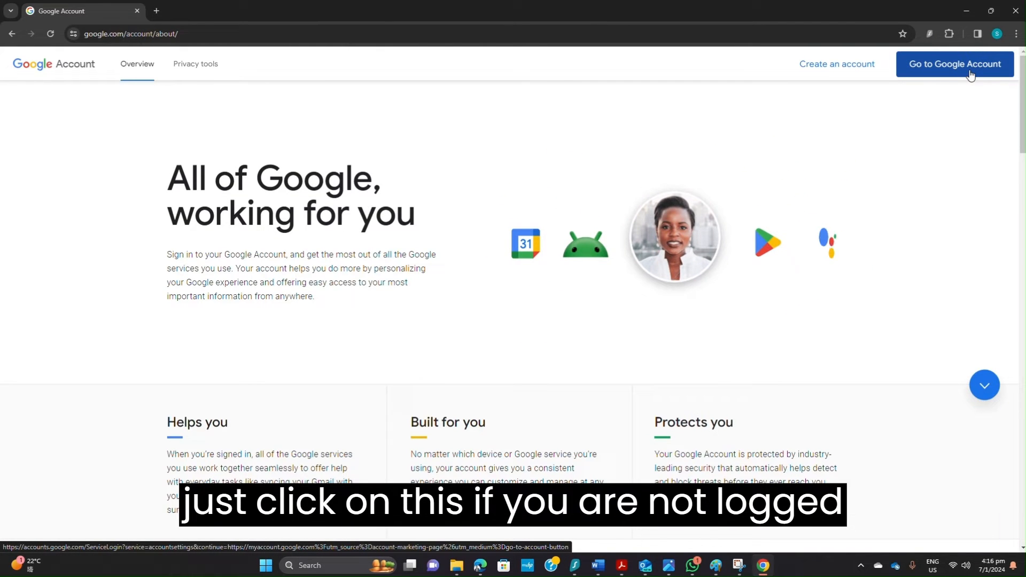
- Go to the signed-in Google Account home page with its welcome screen
click(956, 65)
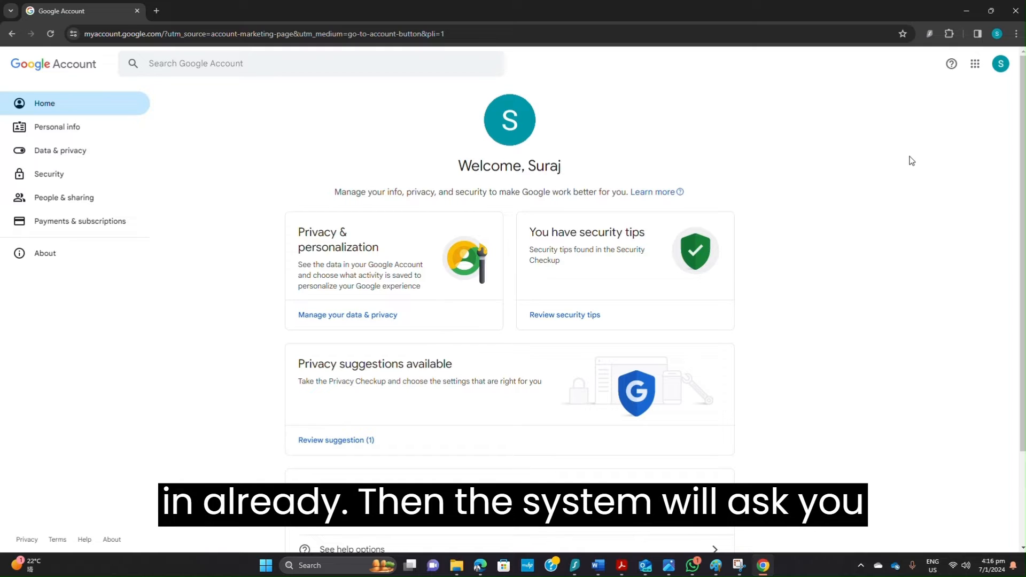
mouse_move(781, 165)
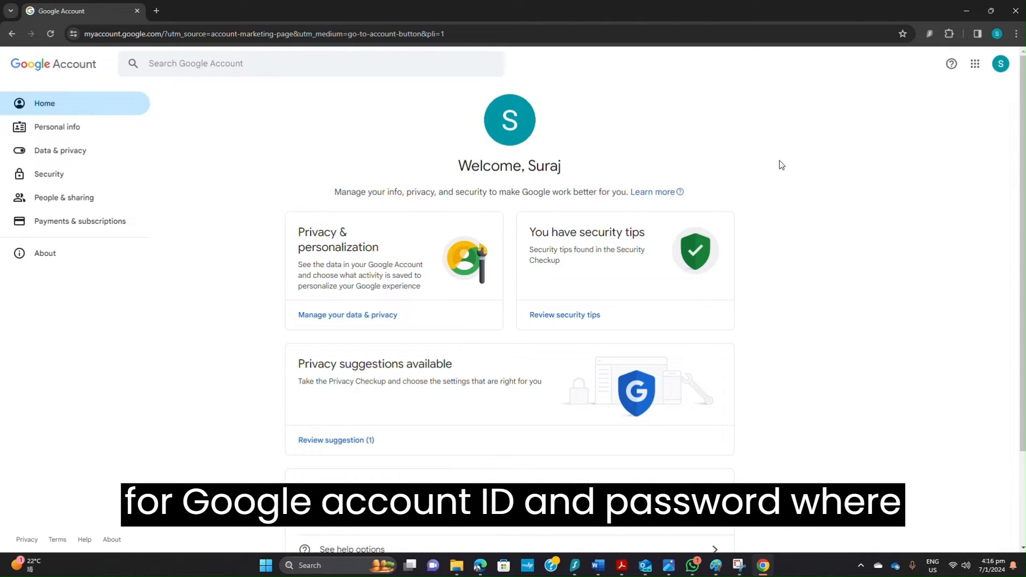
mouse_move(798, 169)
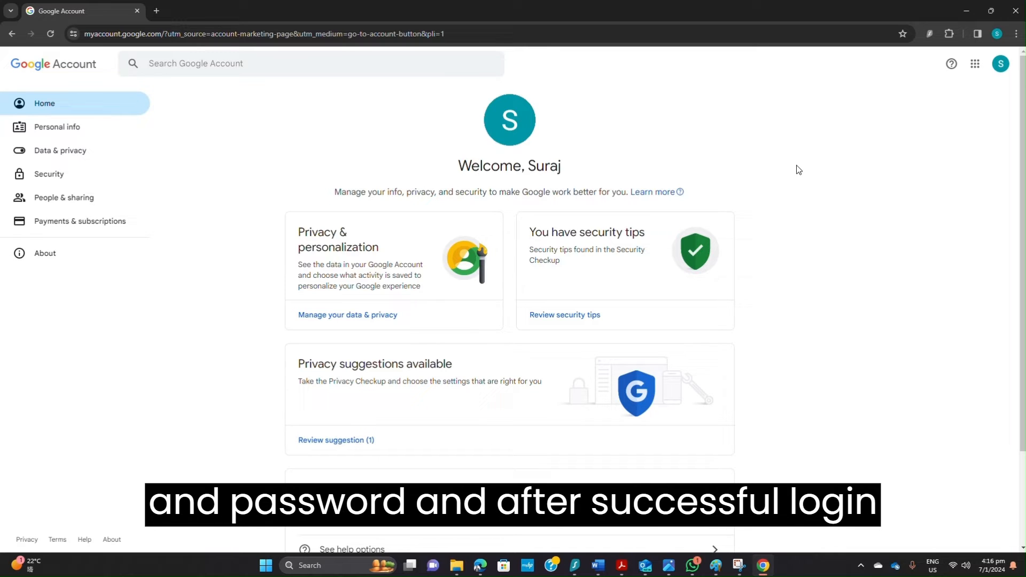
mouse_move(440, 102)
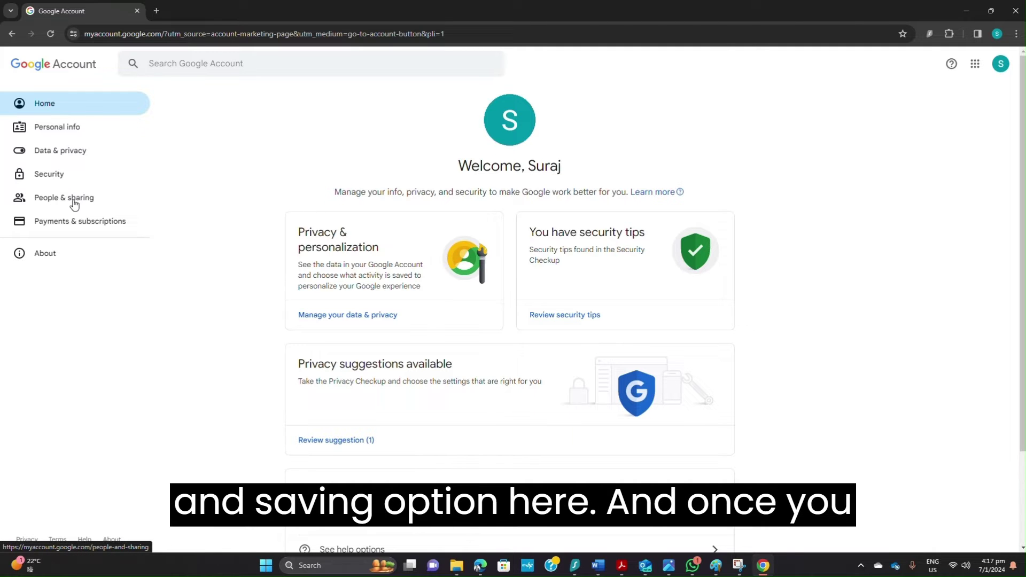
- Open People & sharing and reach the Business features page, personalization currently off
click(65, 197)
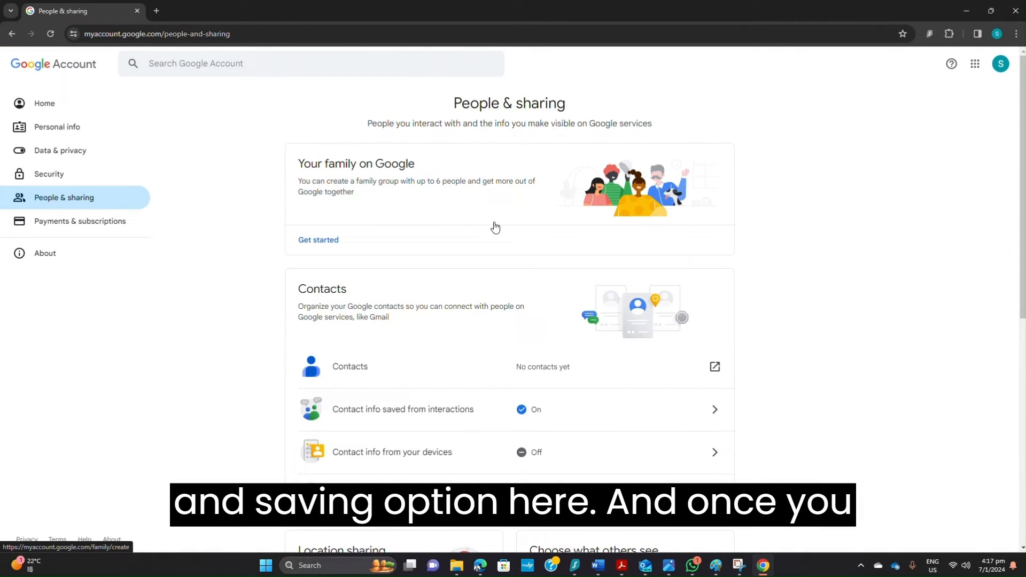
scroll(down, 3)
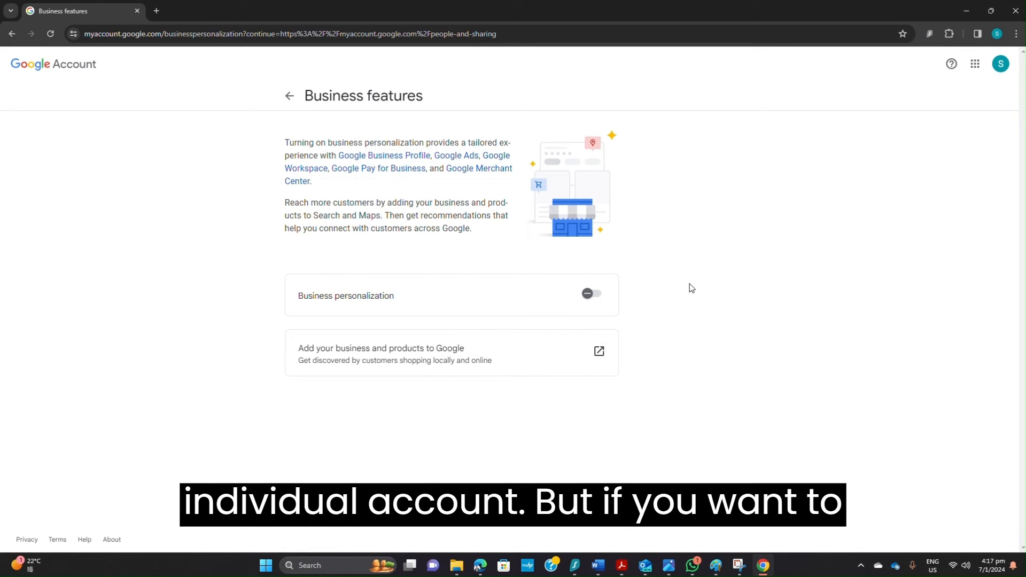
mouse_move(590, 295)
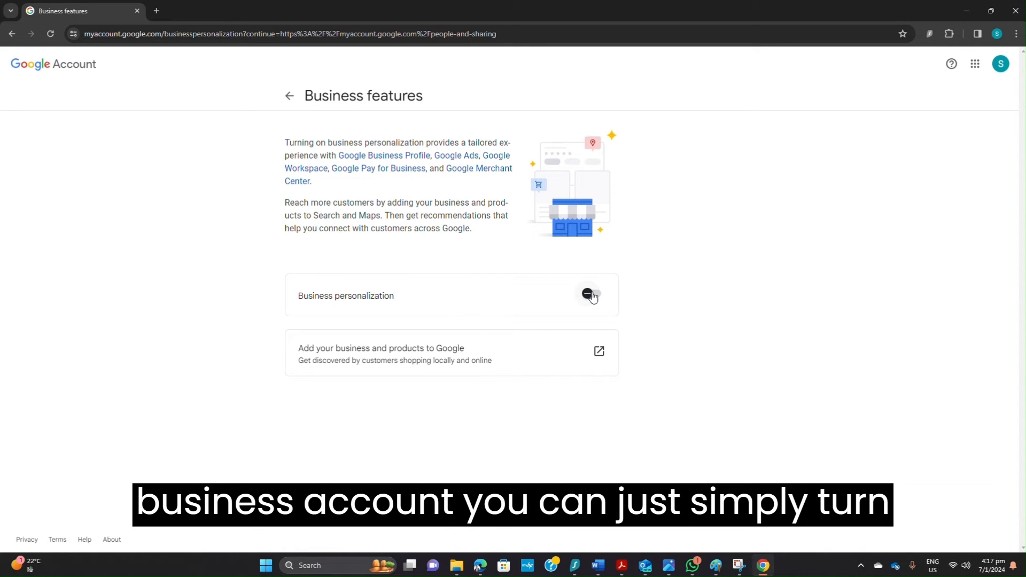
- Switch the Business personalization toggle on
click(590, 294)
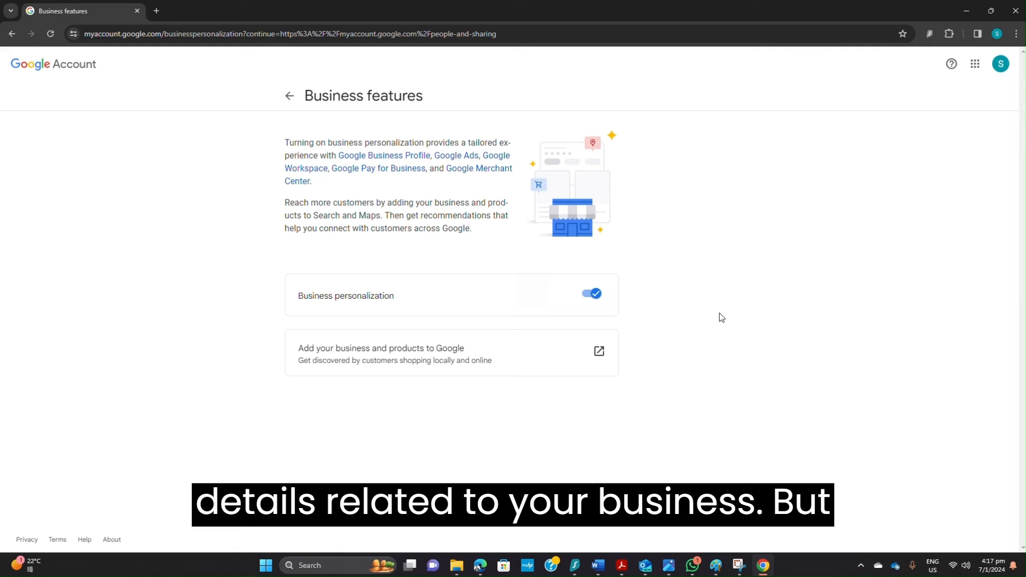
mouse_move(663, 293)
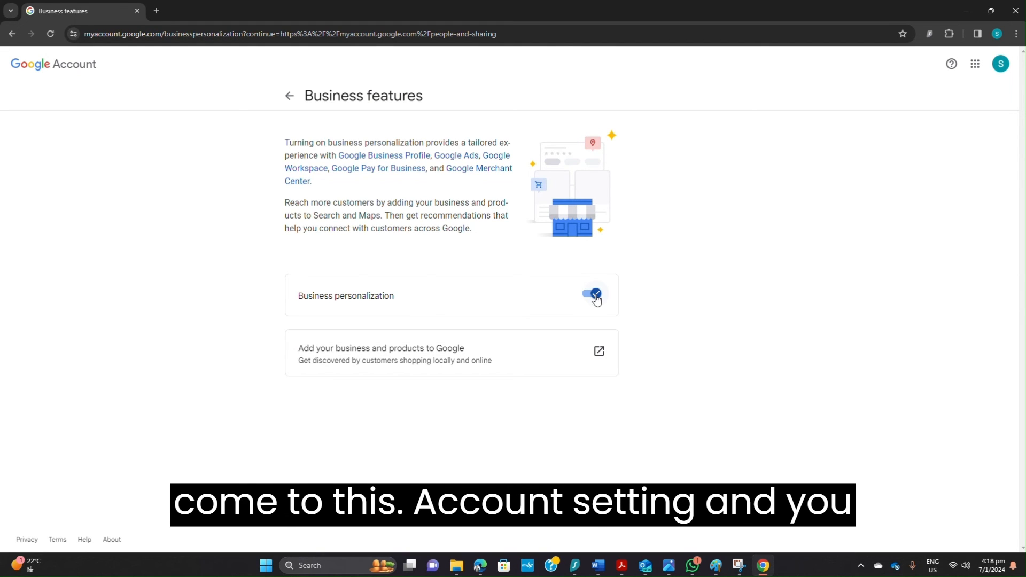
- Switch Business personalization back off, confirmed by the 'Updated' notification
click(593, 293)
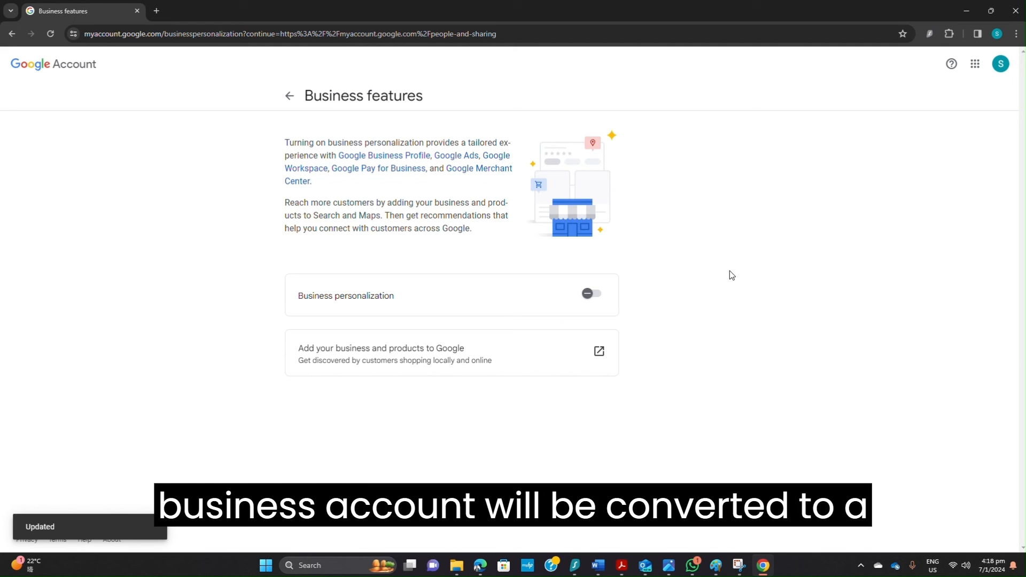
mouse_move(590, 410)
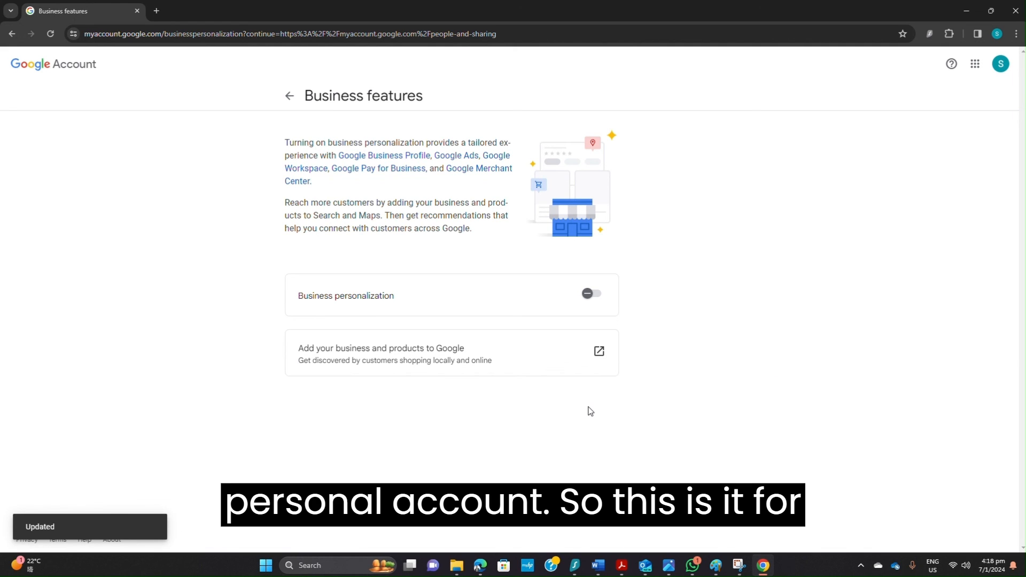